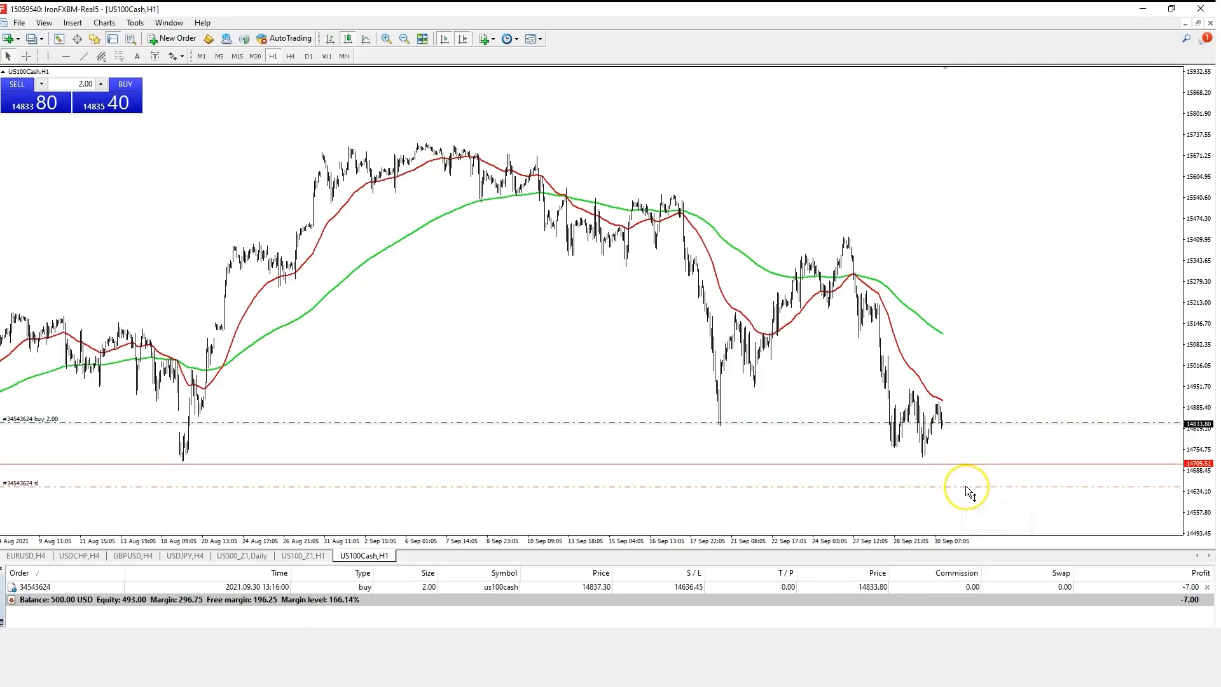
mouse_move(967, 492)
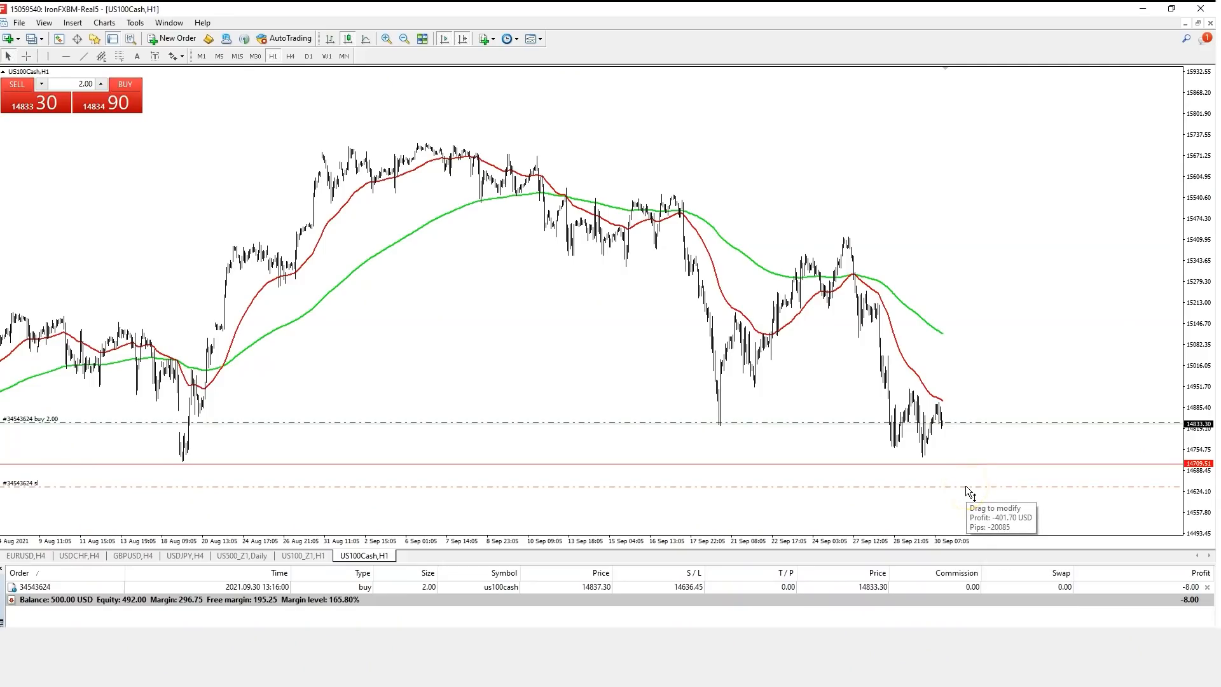
mouse_move(1017, 426)
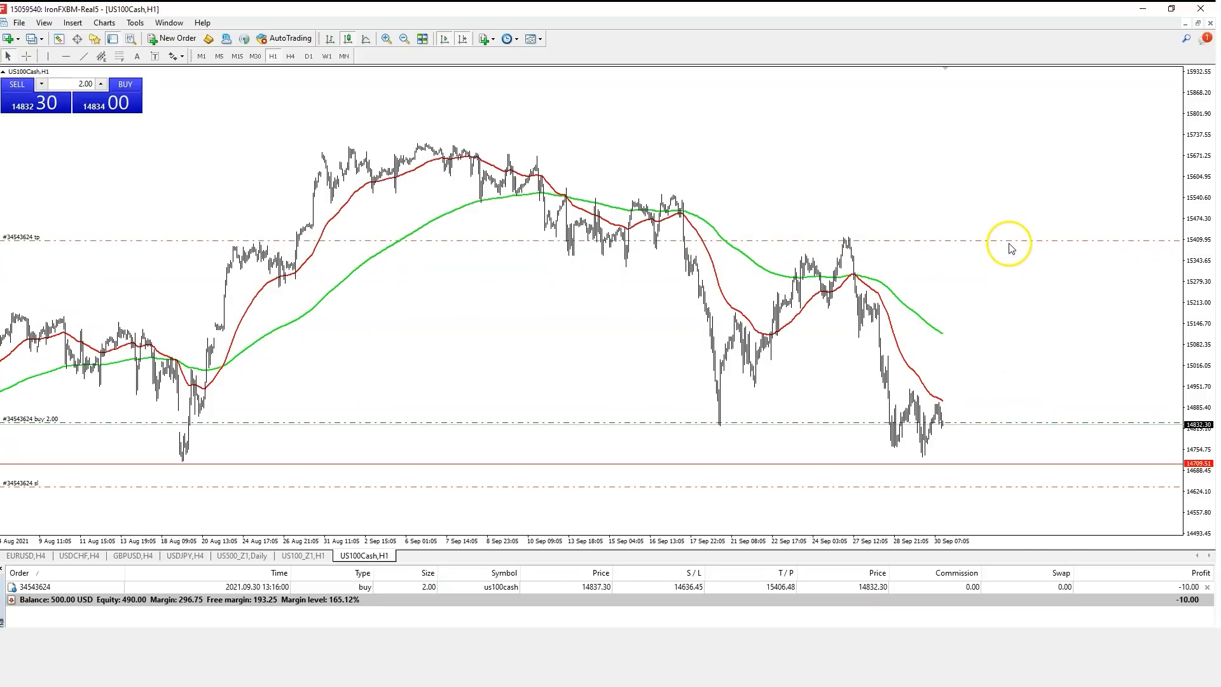
mouse_move(1011, 245)
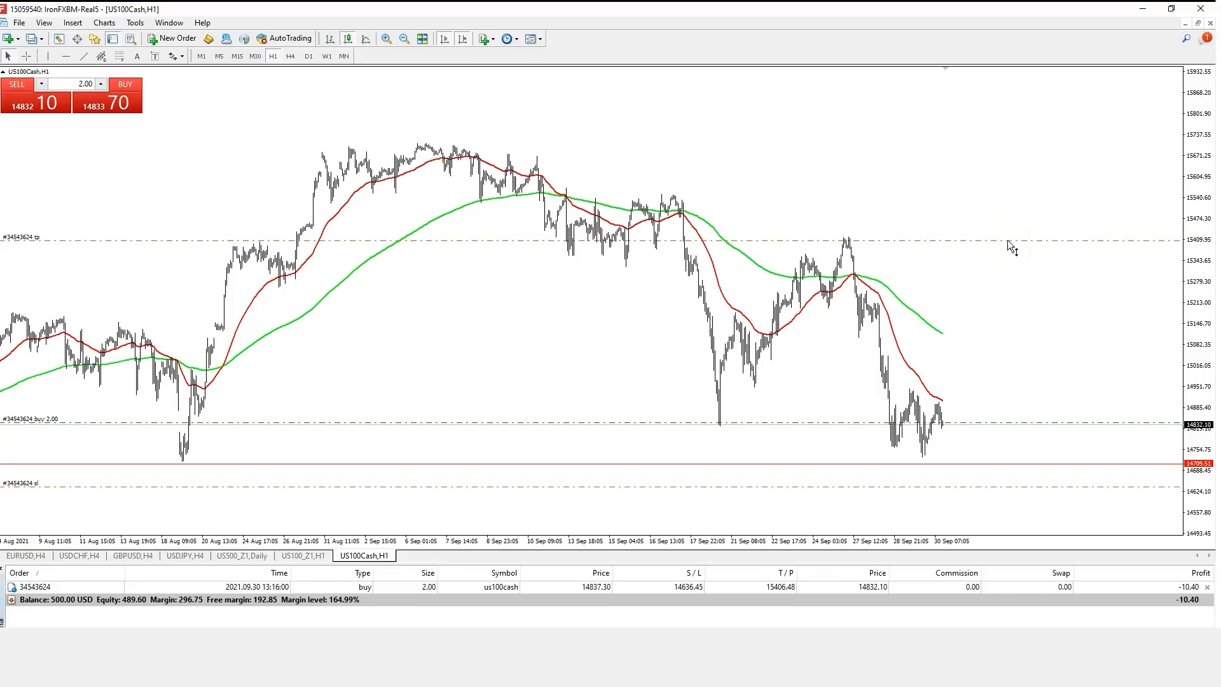
mouse_move(1011, 244)
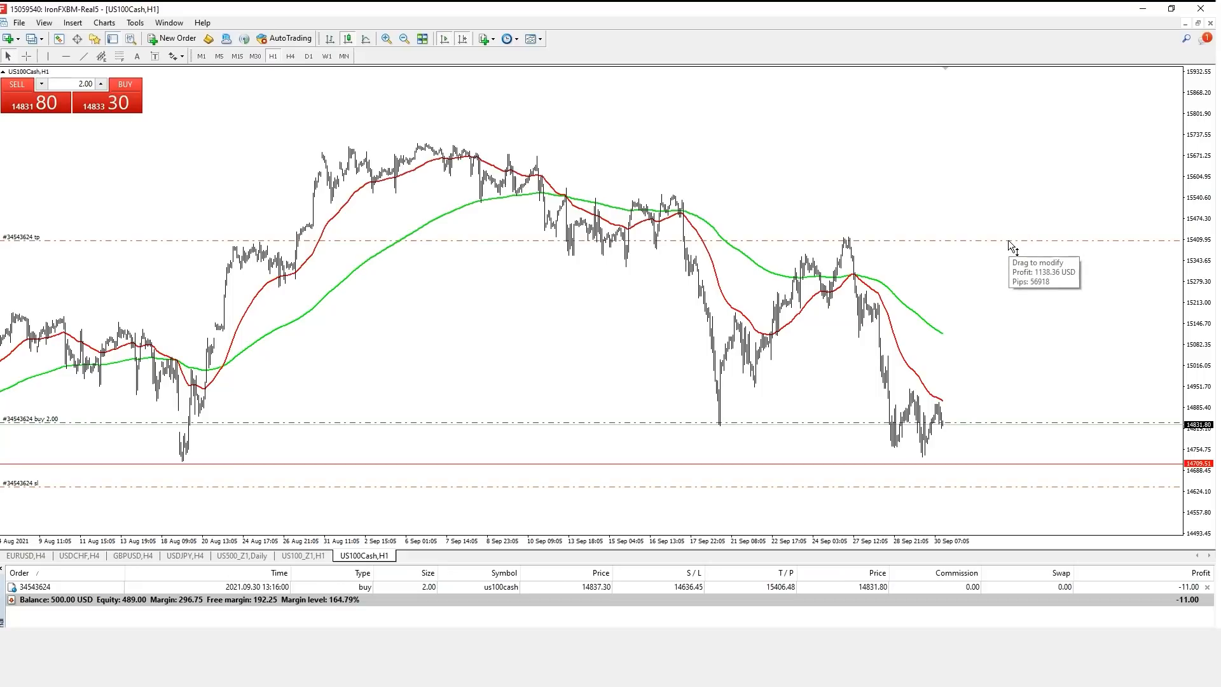